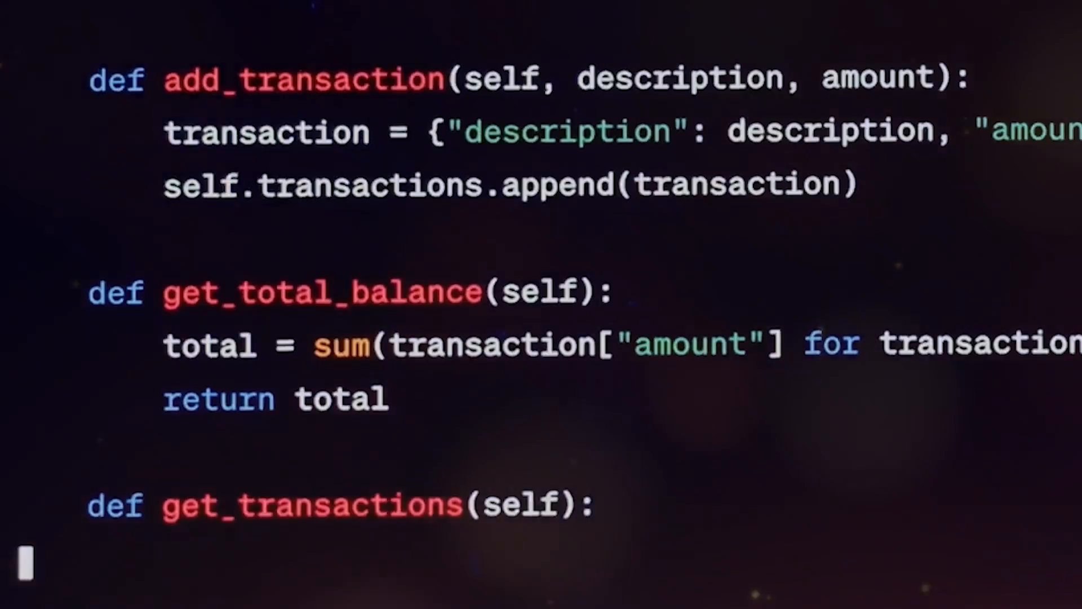
{"action": "scroll", "scroll_direction": "down", "scroll_amount": 3}
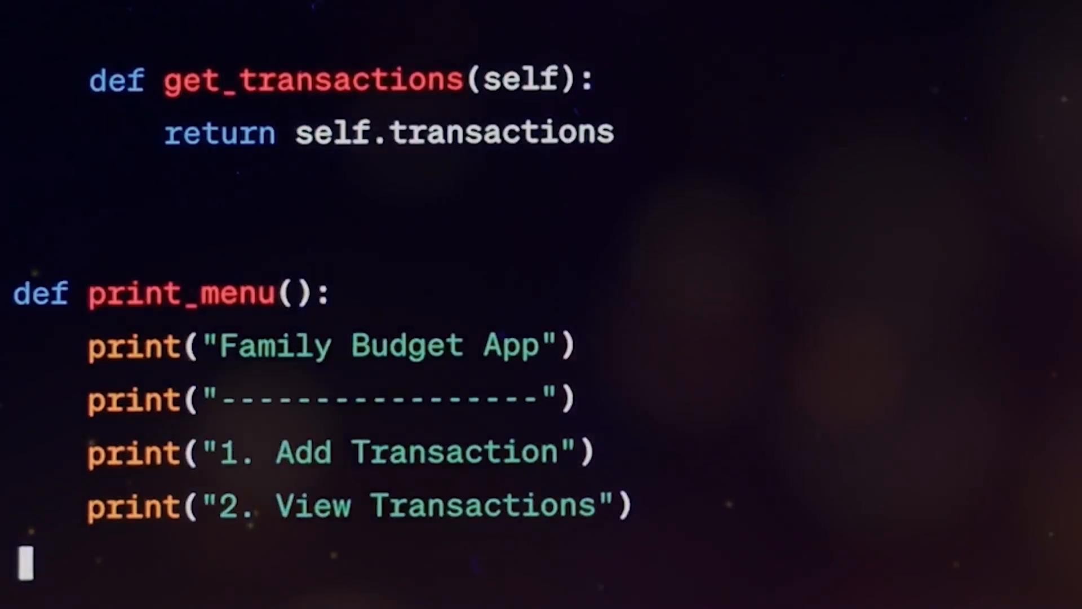